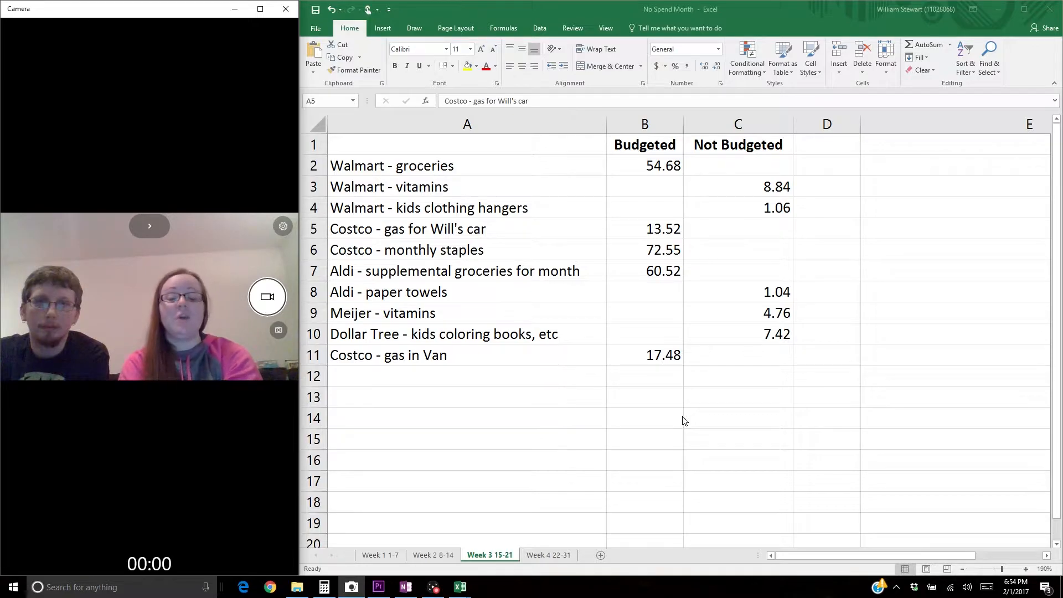
{"action": "mouse_move", "coordinate": [499, 545]}
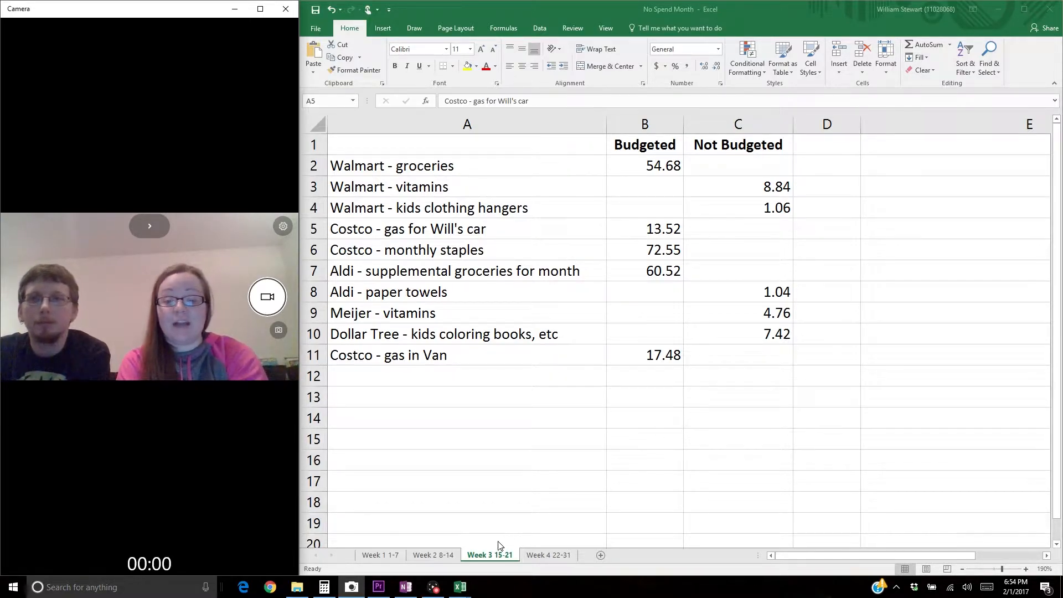
{"action": "mouse_move", "coordinate": [551, 568]}
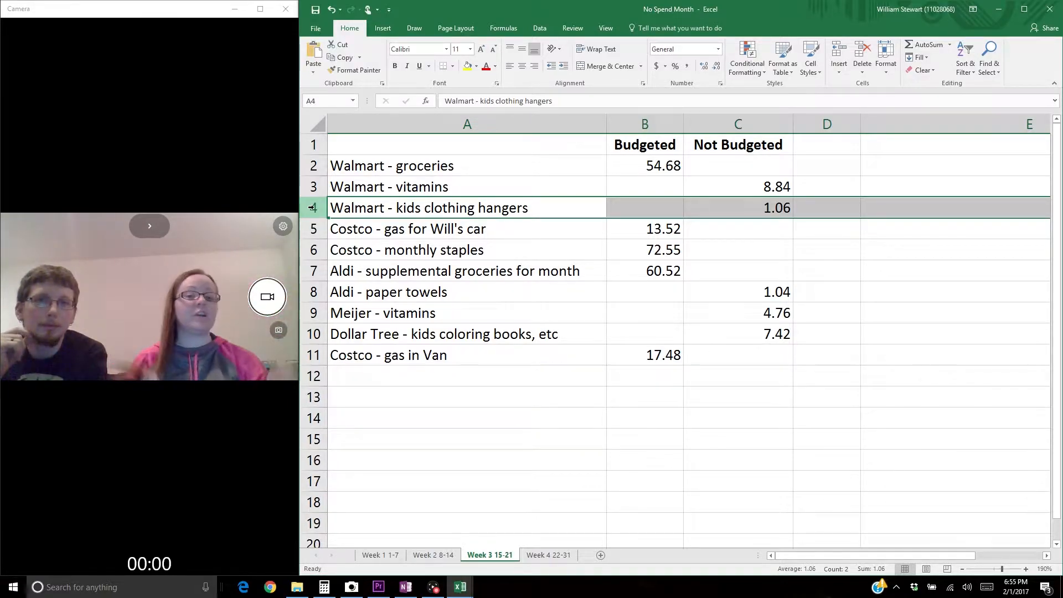
Highlight purchases like Meijer vitamins and Dollar Tree coloring books, then Week 4's Meijer groceries row.
{"action": "left_click", "coordinate": [408, 228]}
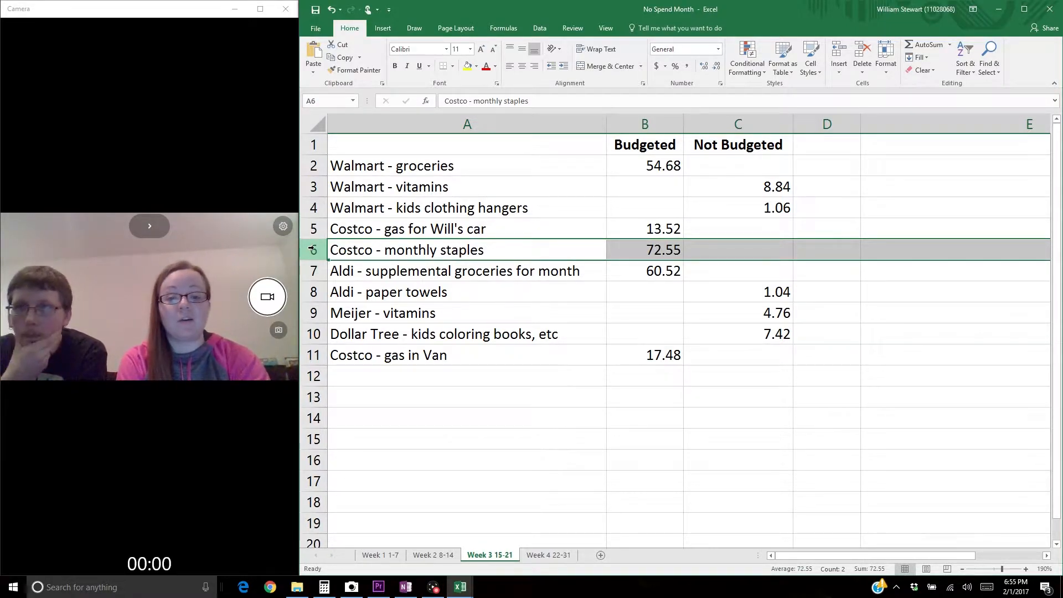
{"action": "left_click", "coordinate": [454, 271]}
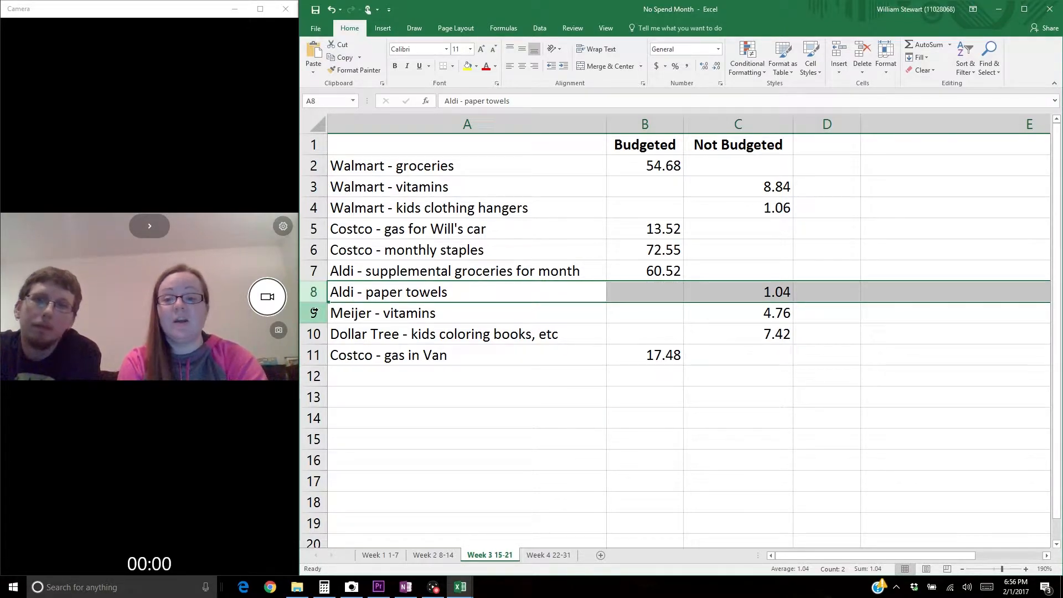
{"action": "left_click", "coordinate": [405, 312]}
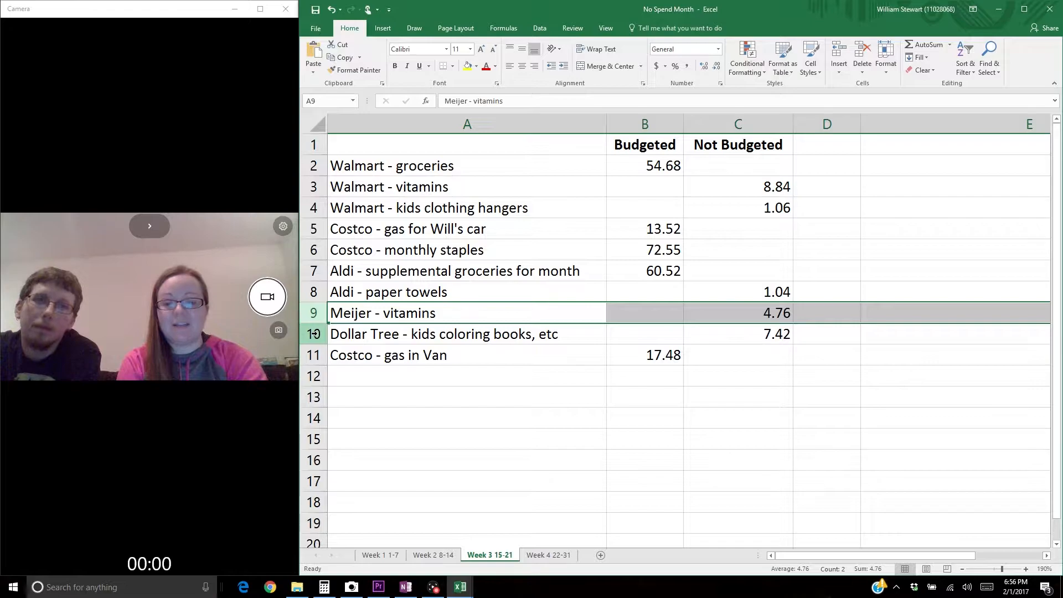
{"action": "left_click", "coordinate": [442, 334]}
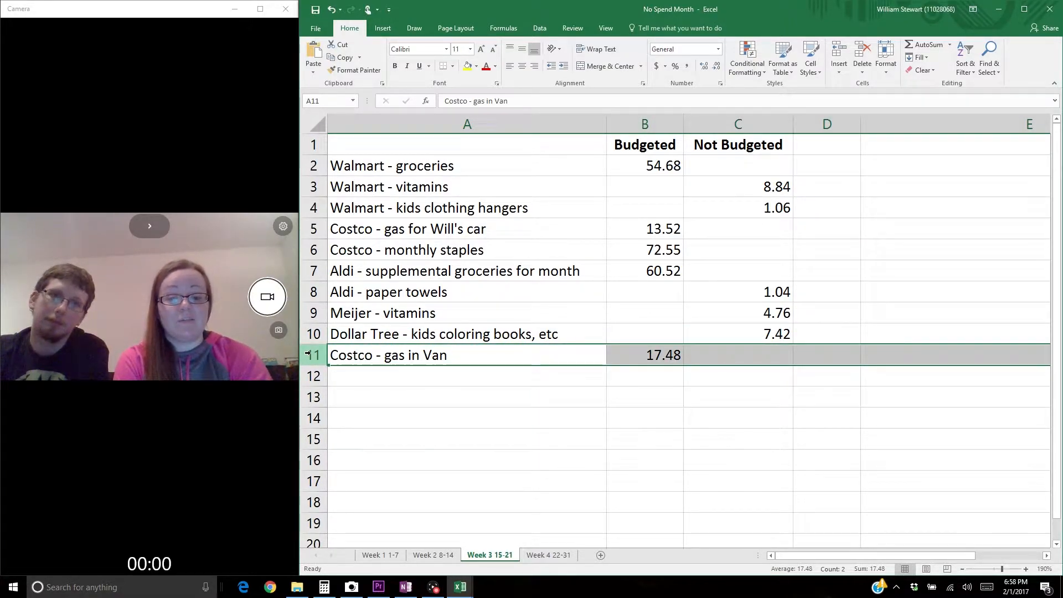
{"action": "mouse_move", "coordinate": [512, 554]}
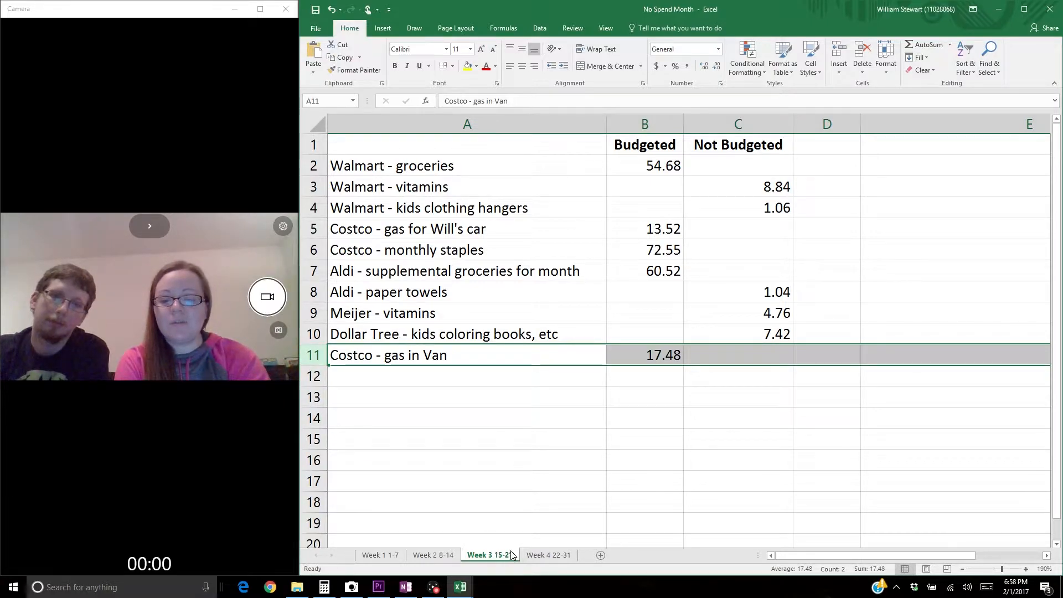
{"action": "left_click", "coordinate": [548, 555]}
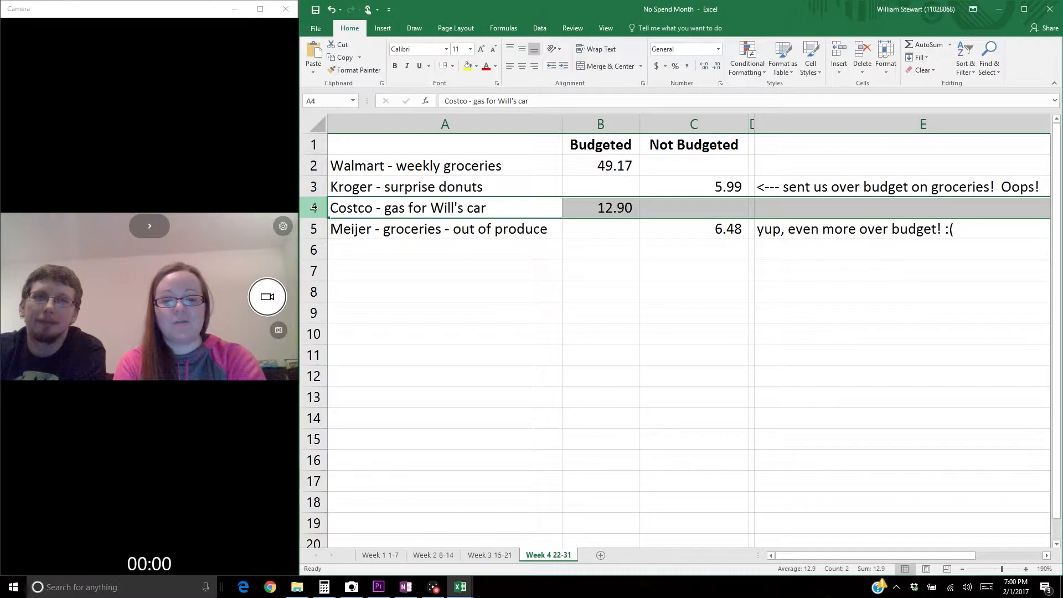
{"action": "left_click", "coordinate": [439, 229]}
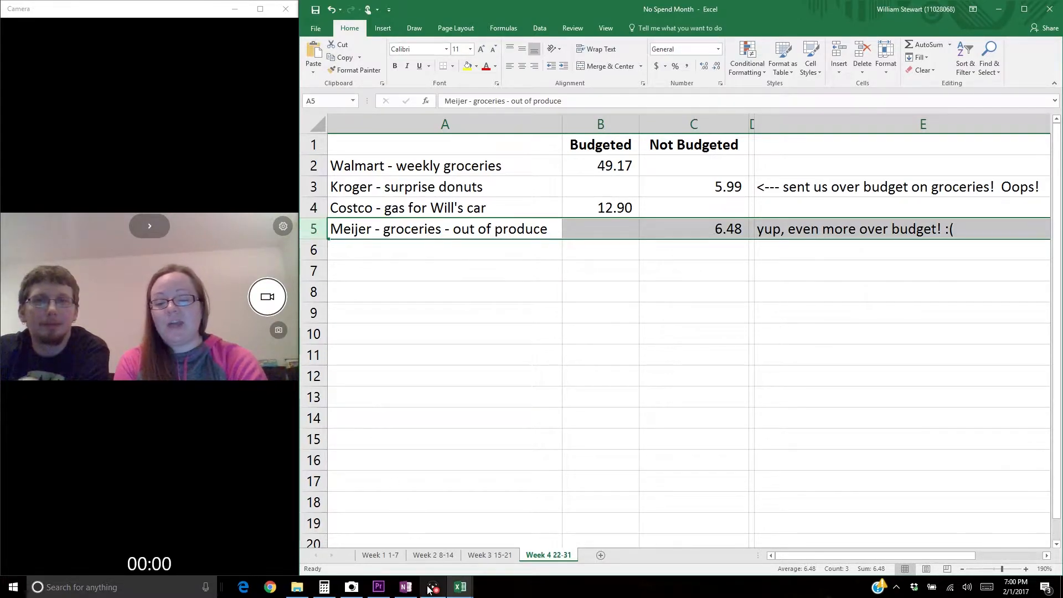
{"action": "left_click", "coordinate": [460, 586]}
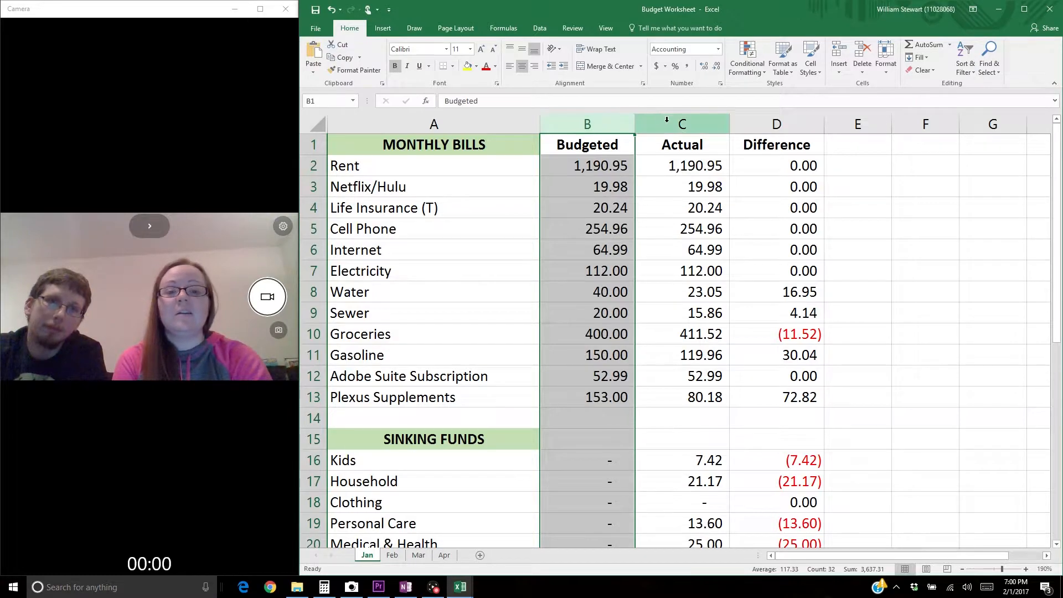
{"action": "left_click", "coordinate": [776, 122]}
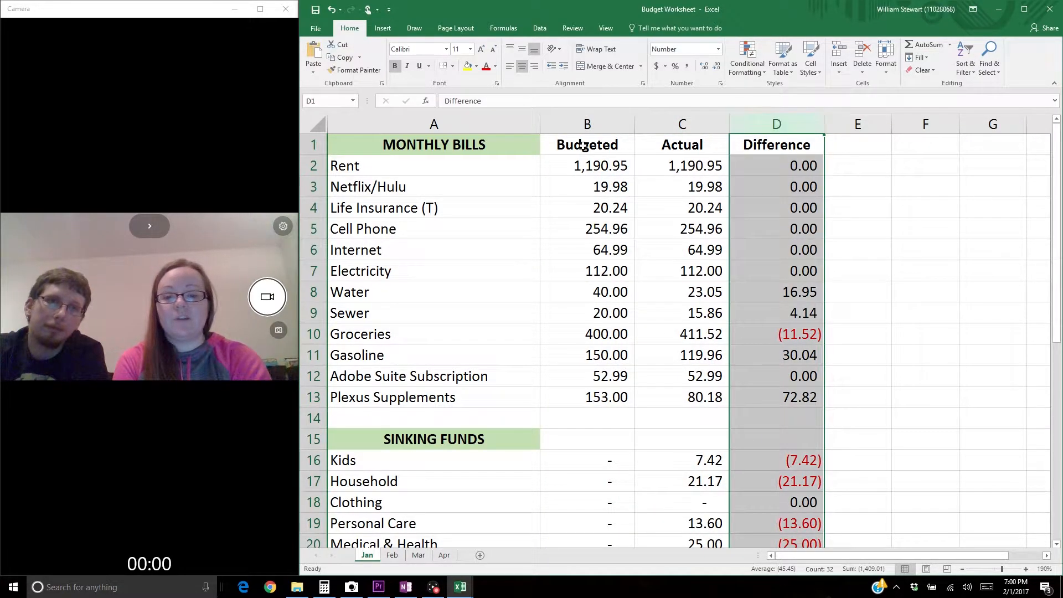
{"action": "left_click", "coordinate": [587, 165]}
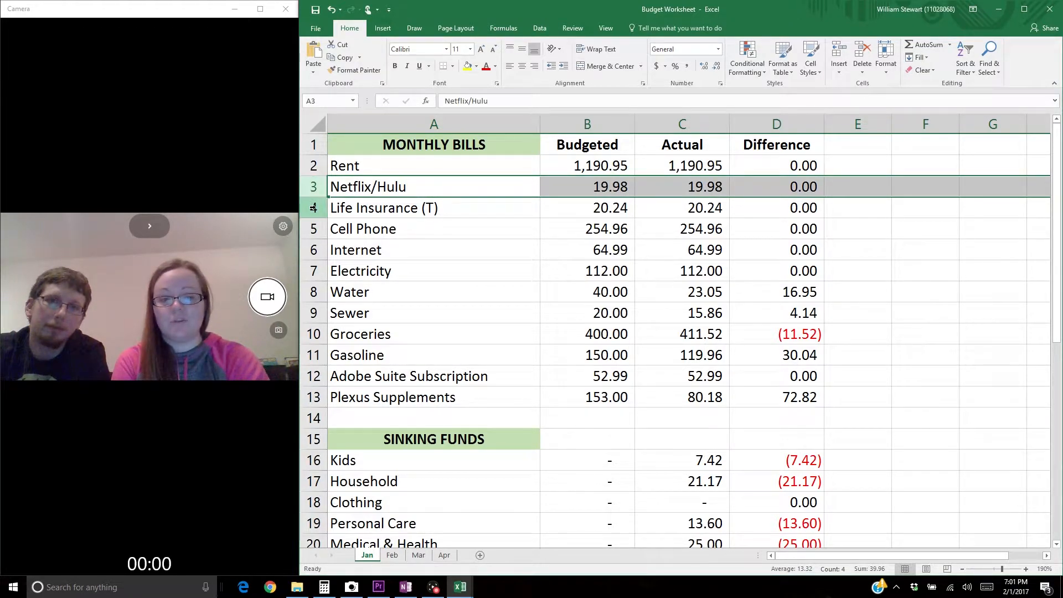
{"action": "left_click", "coordinate": [399, 208]}
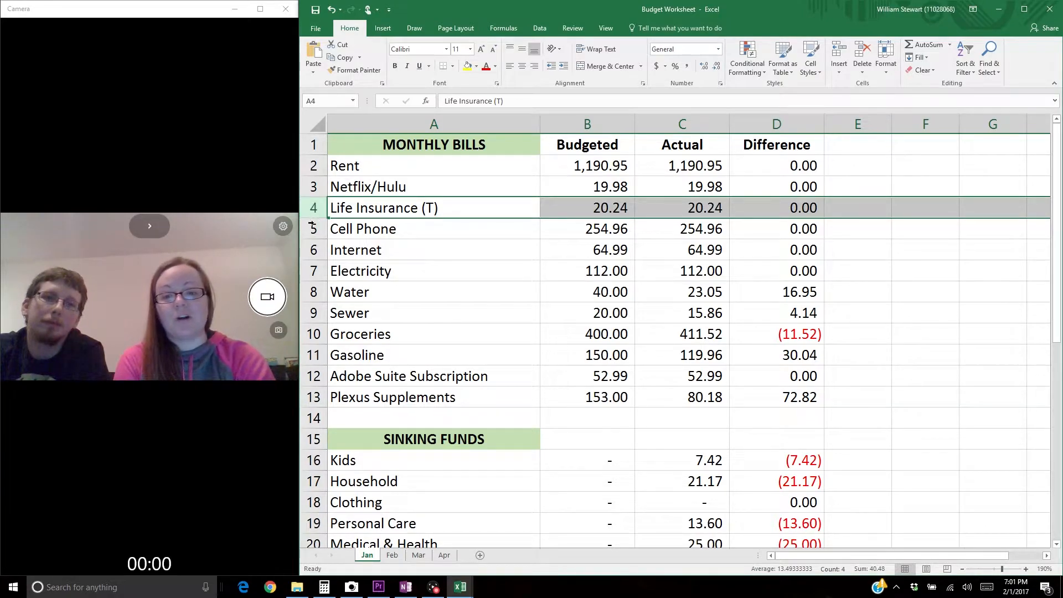
{"action": "left_click", "coordinate": [385, 229]}
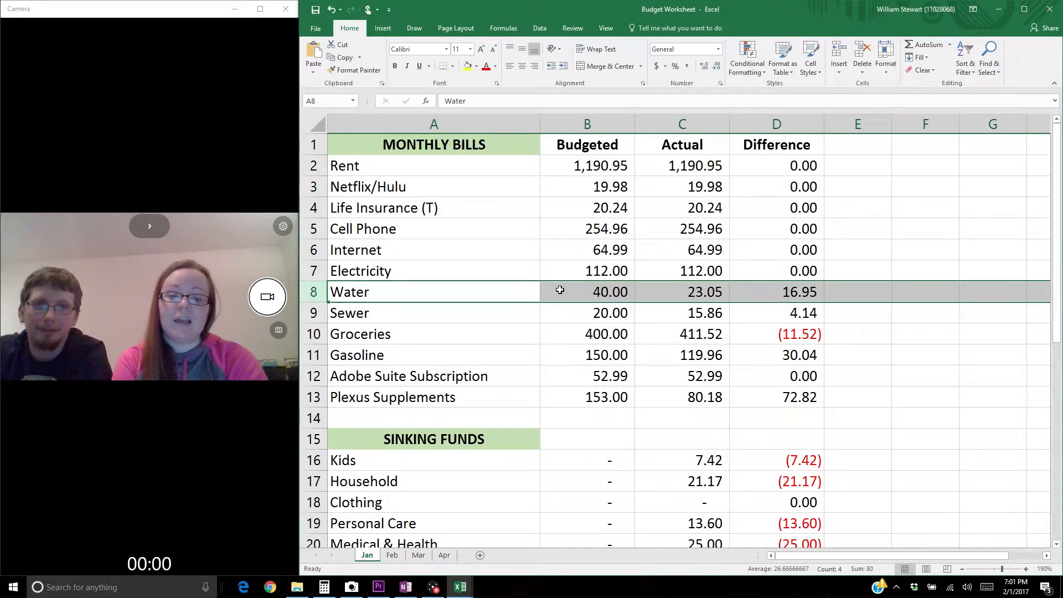
{"action": "left_click", "coordinate": [776, 292]}
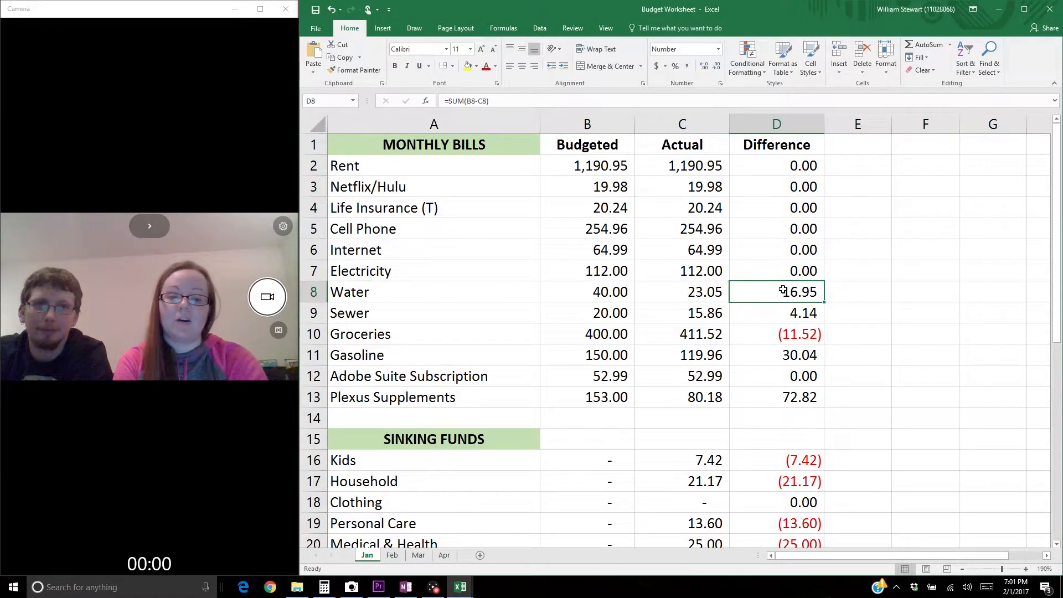
{"action": "left_click", "coordinate": [314, 292]}
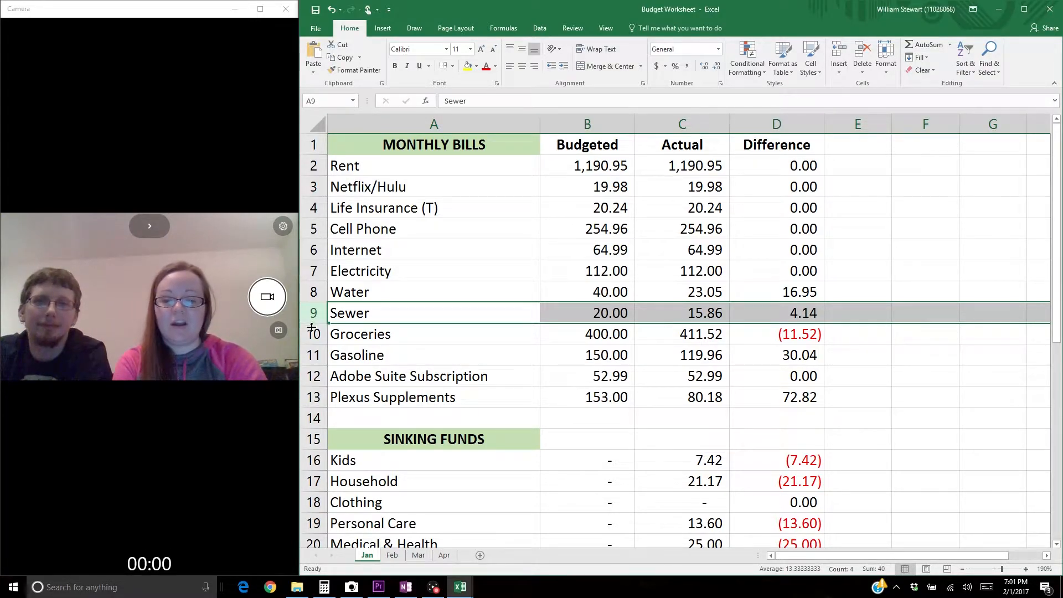
{"action": "left_click", "coordinate": [360, 334]}
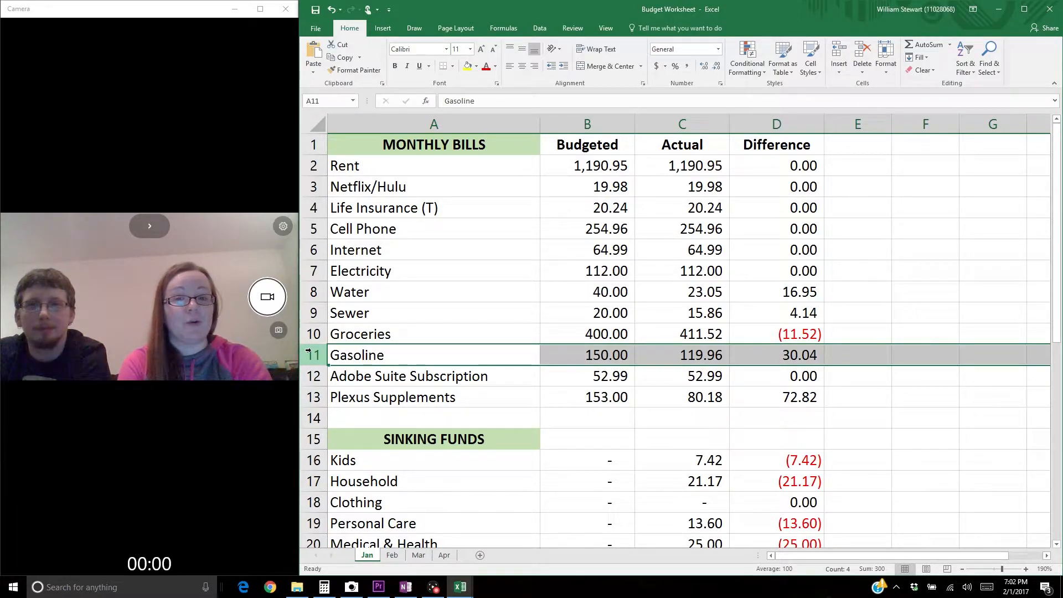
{"action": "mouse_move", "coordinate": [665, 374]}
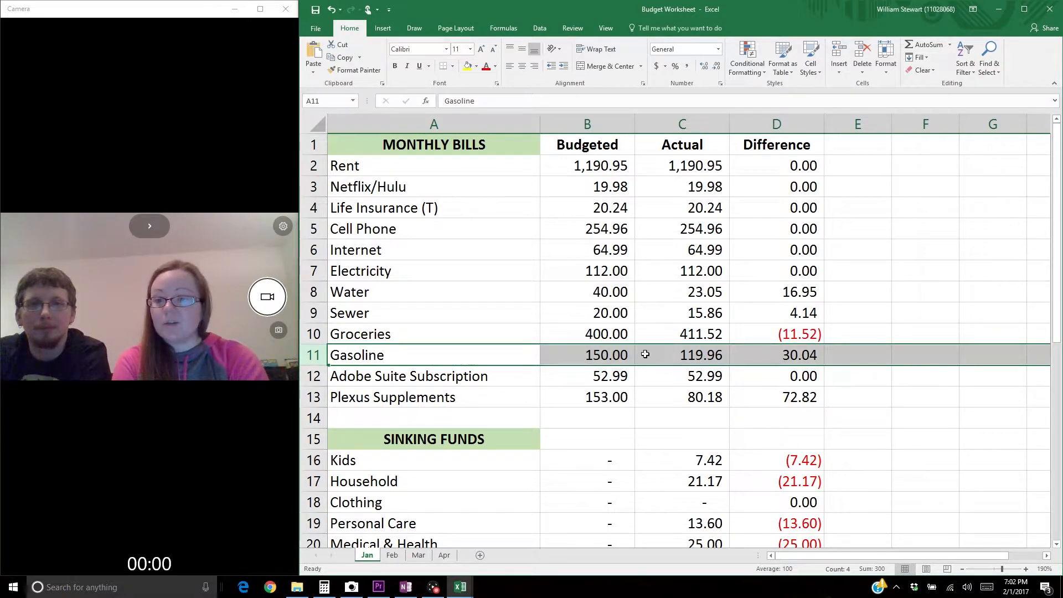
{"action": "left_click", "coordinate": [408, 376]}
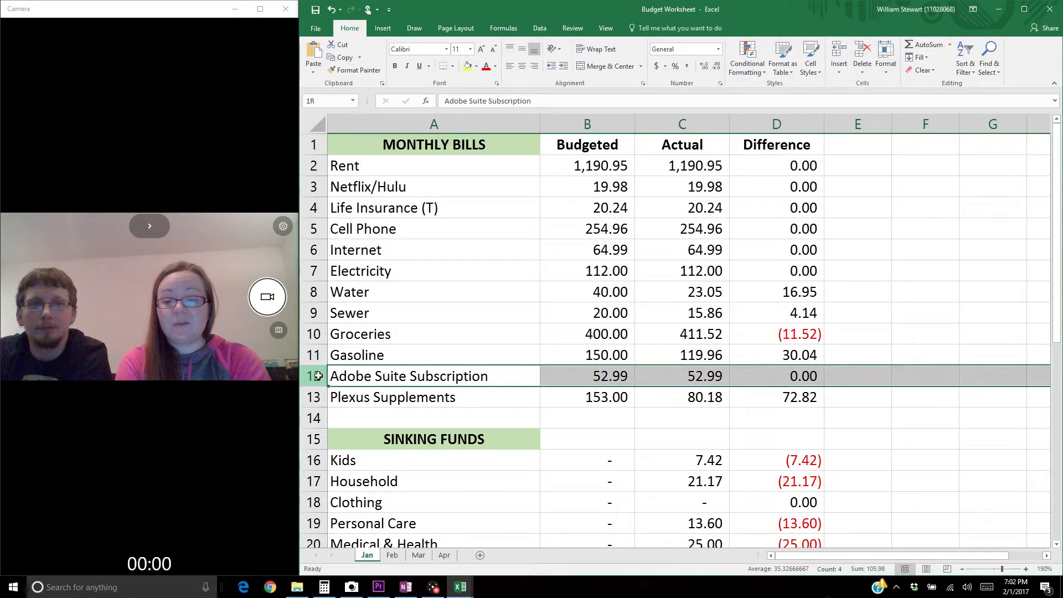
{"action": "left_click", "coordinate": [408, 376]}
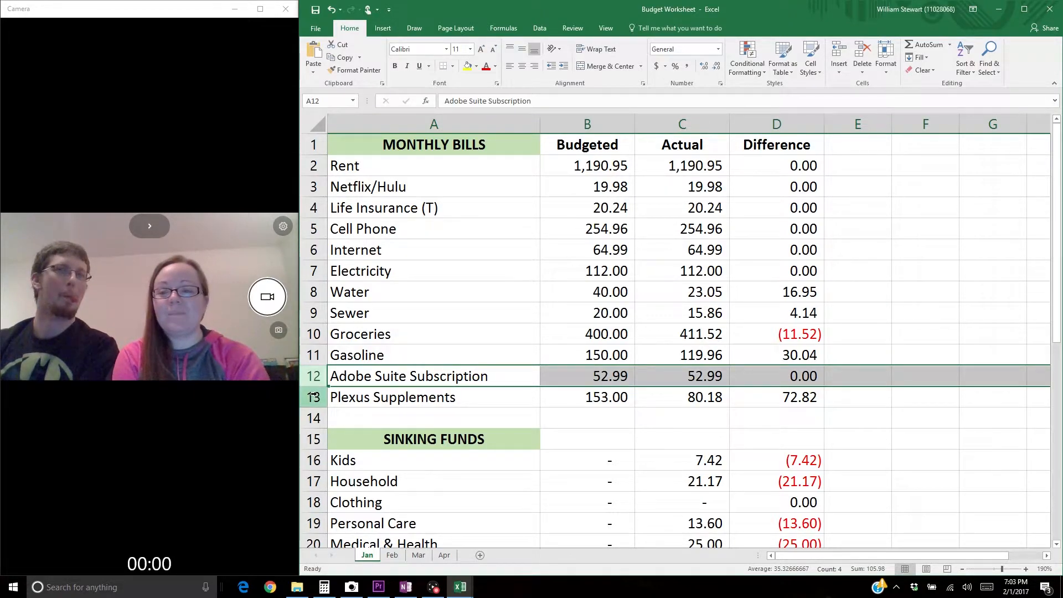
{"action": "left_click", "coordinate": [393, 397]}
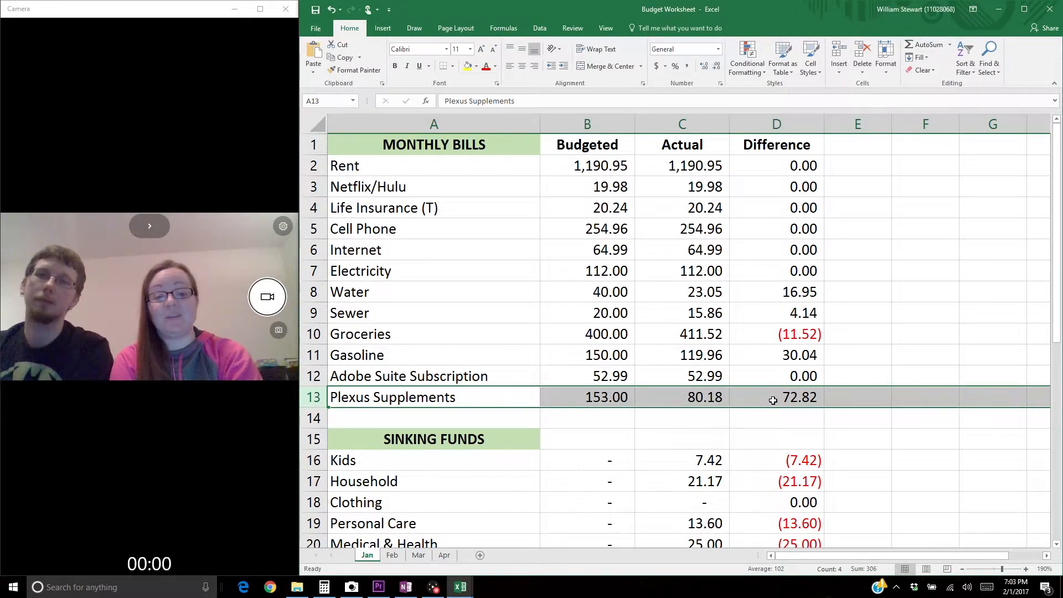
{"action": "scroll", "scroll_direction": "down", "scroll_amount": 3}
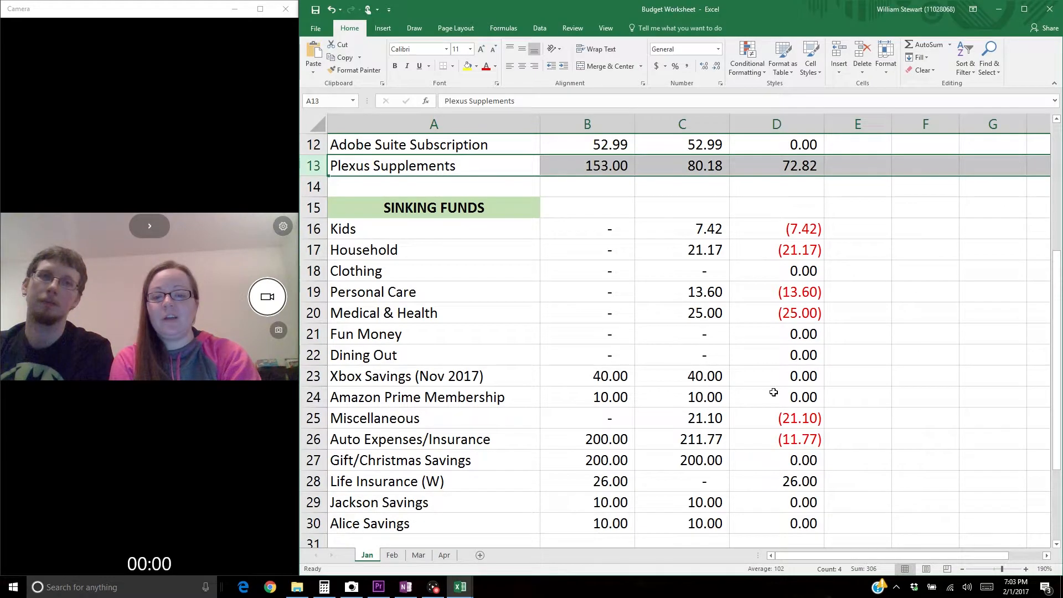
{"action": "scroll", "scroll_direction": "down", "scroll_amount": 3}
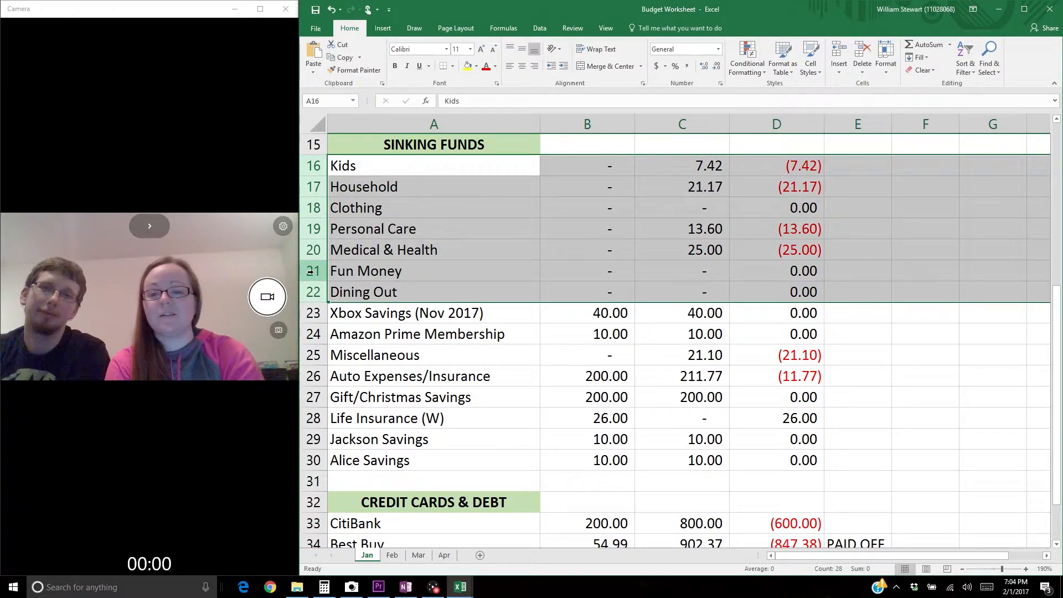
{"action": "left_click", "coordinate": [405, 313]}
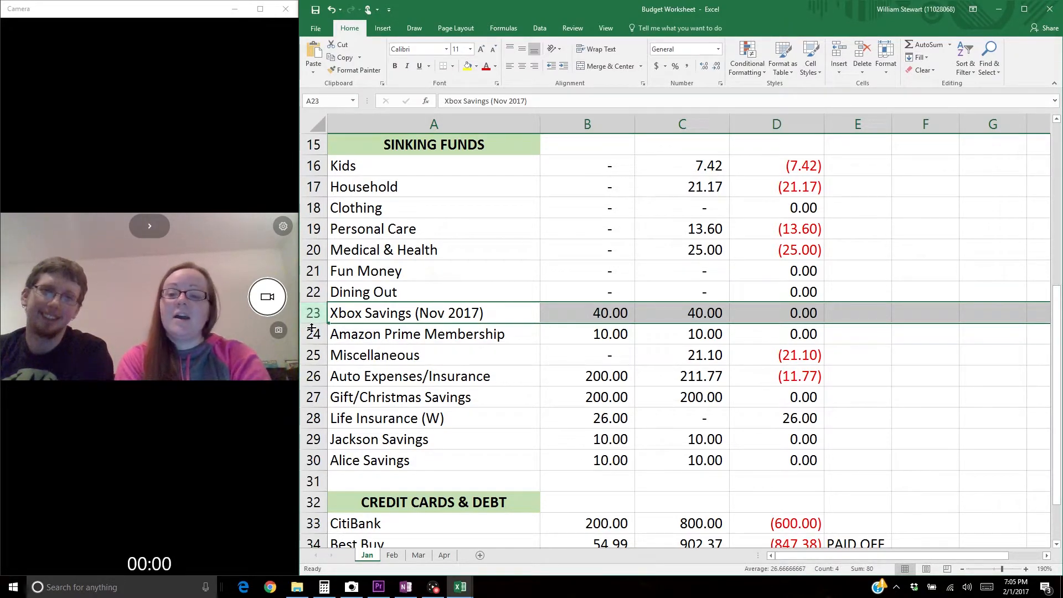
{"action": "left_click", "coordinate": [417, 334]}
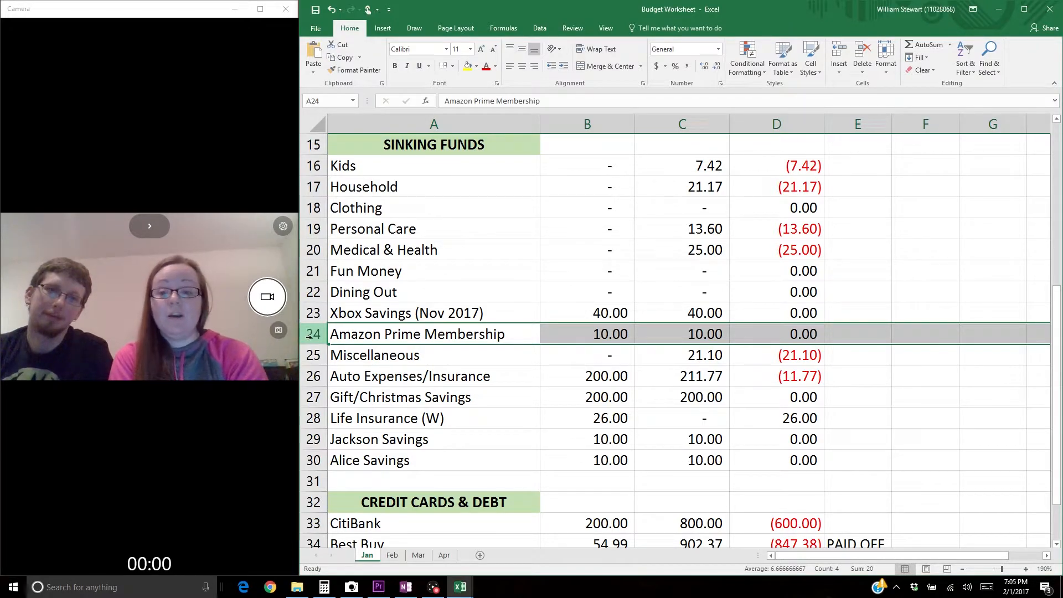
{"action": "left_click", "coordinate": [375, 355]}
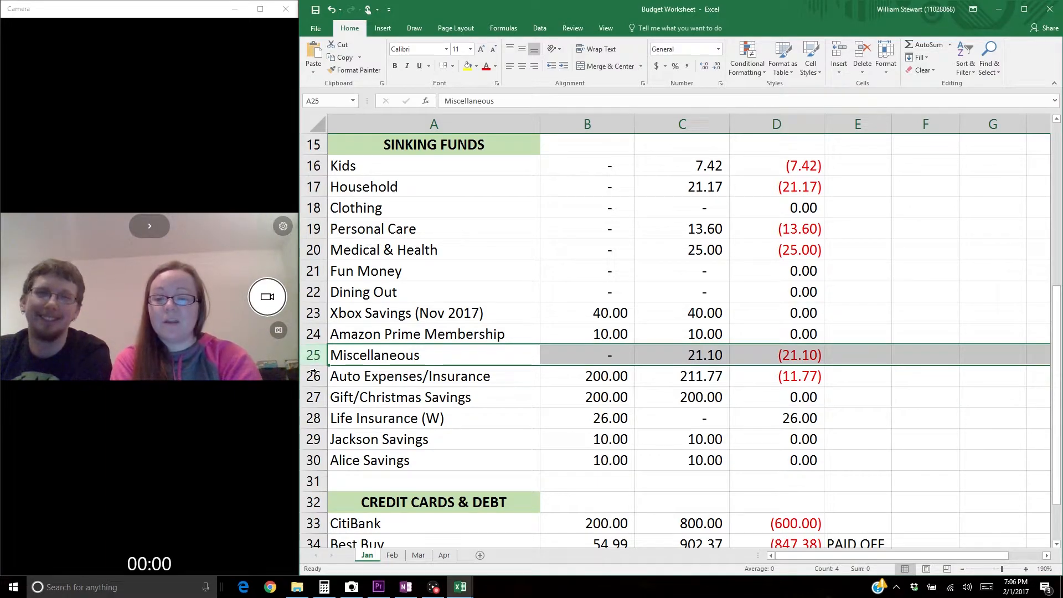
{"action": "left_click", "coordinate": [409, 376]}
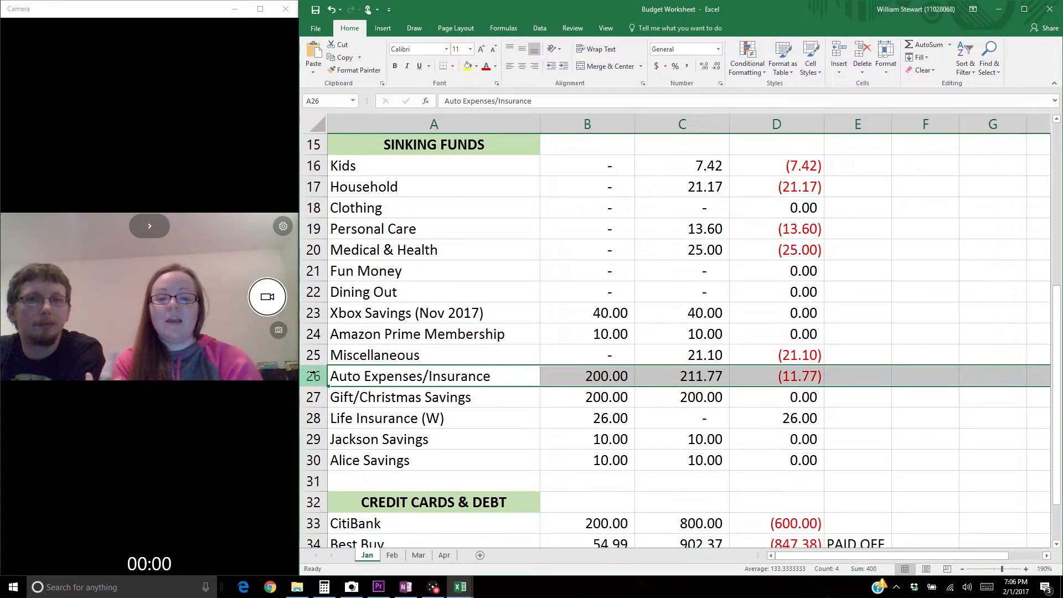
{"action": "mouse_move", "coordinate": [651, 391]}
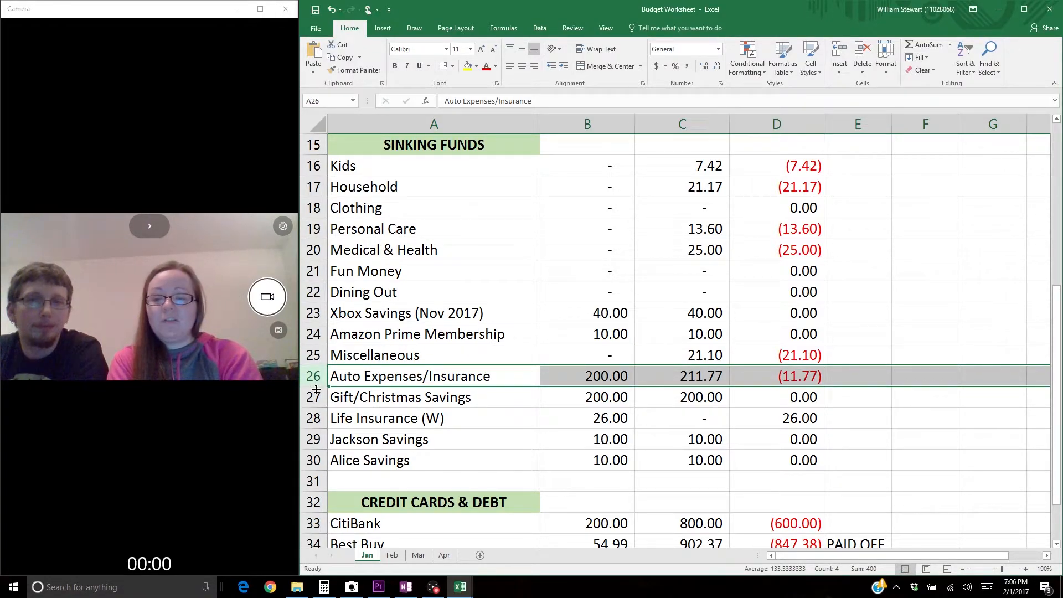
{"action": "left_click", "coordinate": [400, 397]}
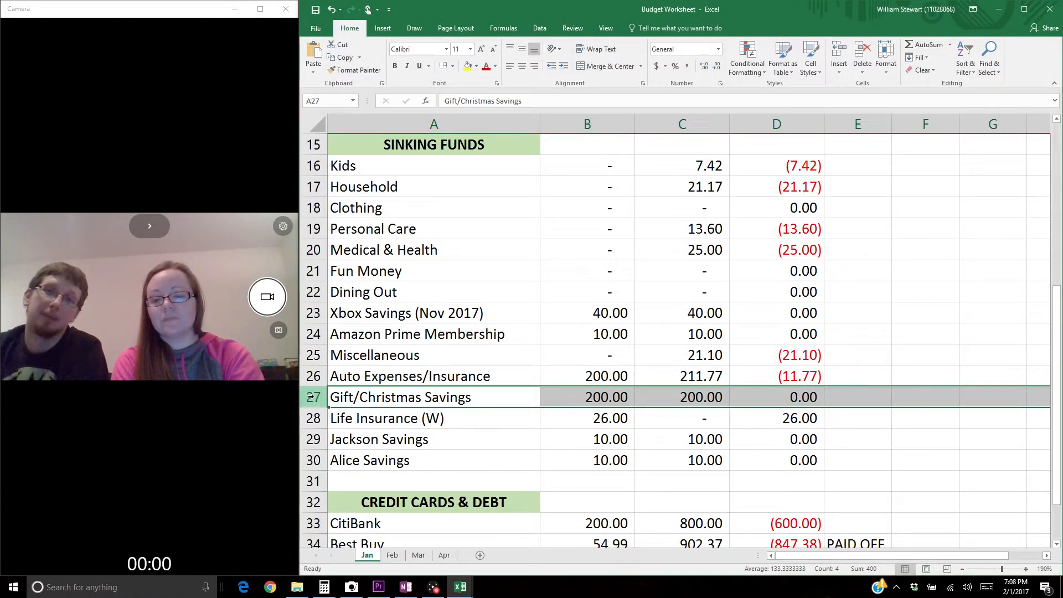
{"action": "left_click", "coordinate": [422, 418]}
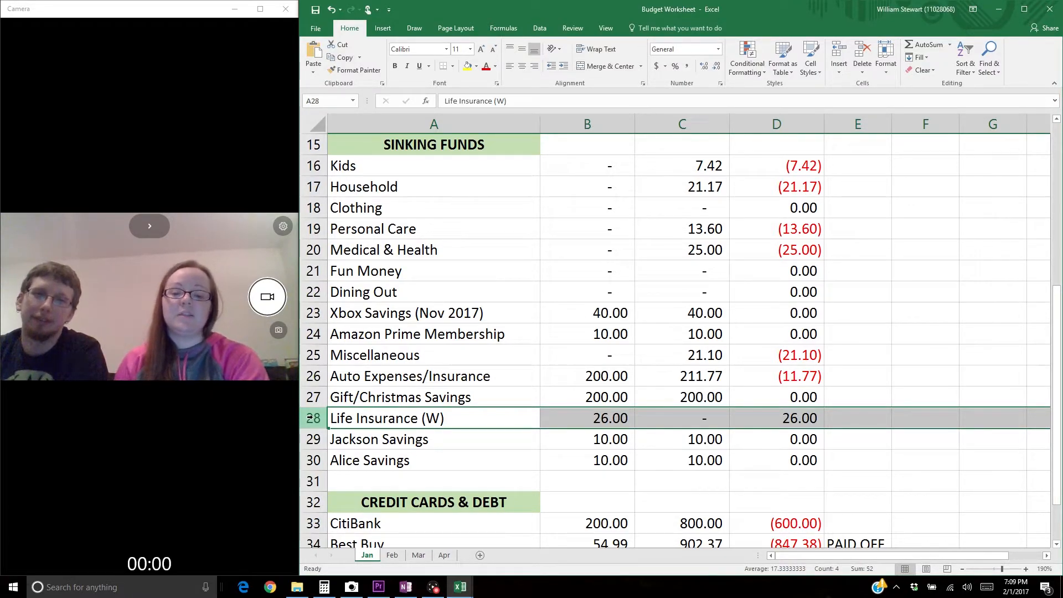
{"action": "mouse_move", "coordinate": [493, 514]}
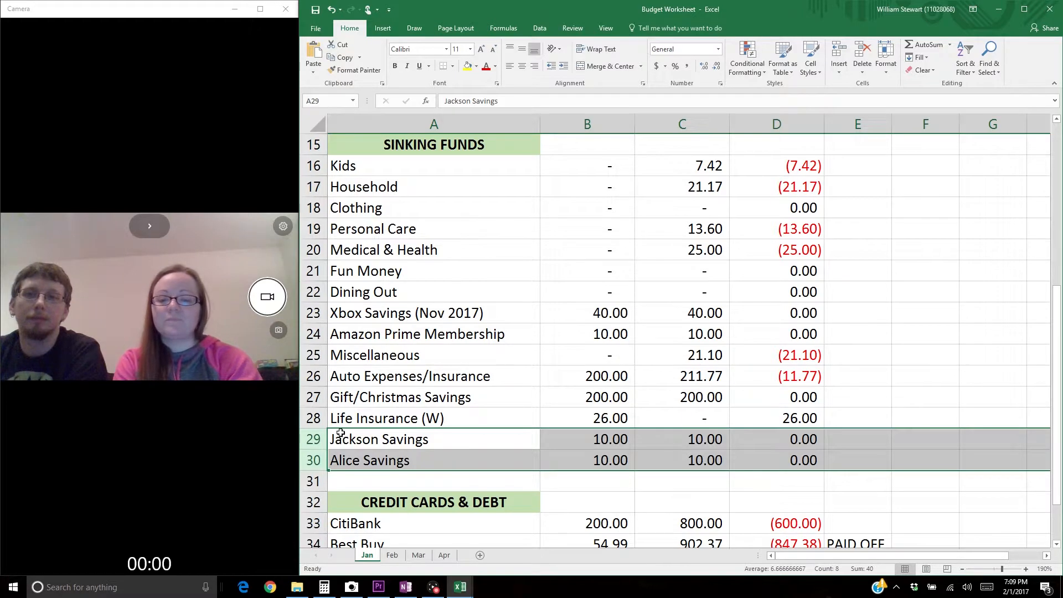
Scroll down to the credit cards and debt rows and select the CitiBank row 33.
{"action": "scroll", "scroll_direction": "down", "scroll_amount": 3}
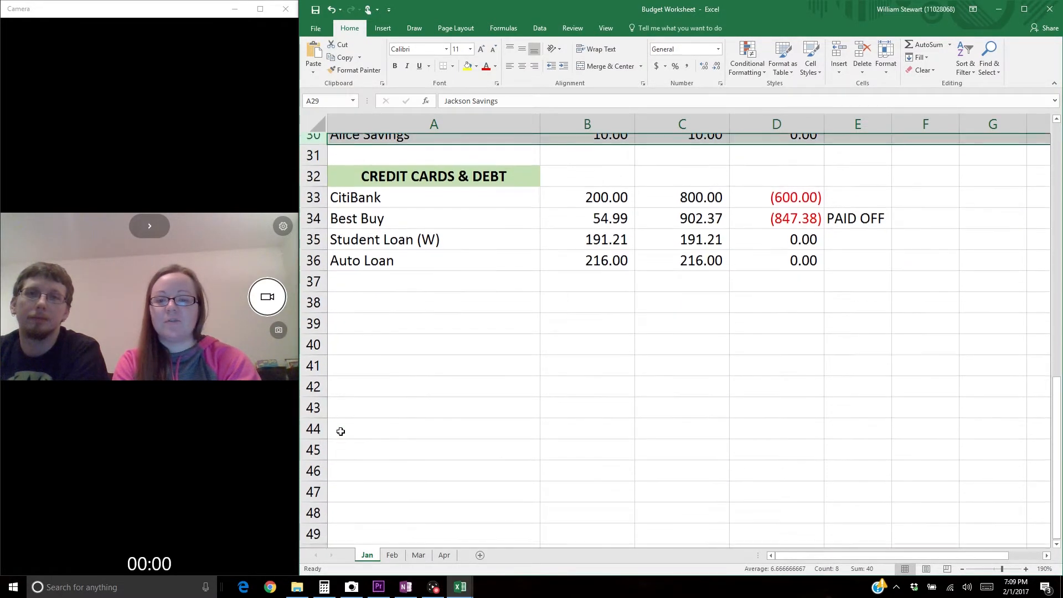
{"action": "scroll", "scroll_direction": "down", "scroll_amount": 3}
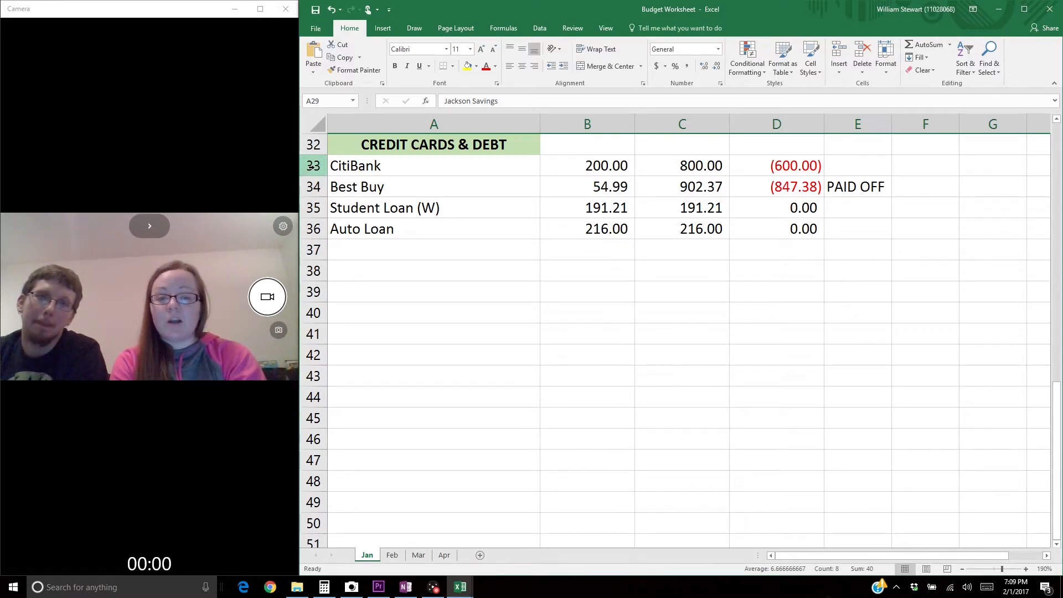
{"action": "left_click", "coordinate": [355, 166]}
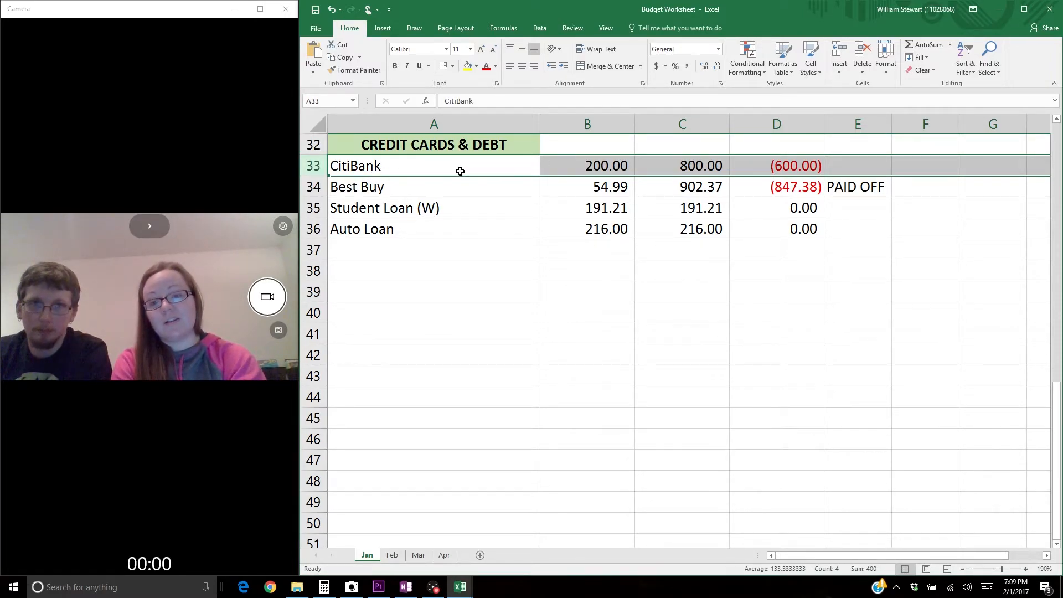
{"action": "mouse_move", "coordinate": [450, 189]}
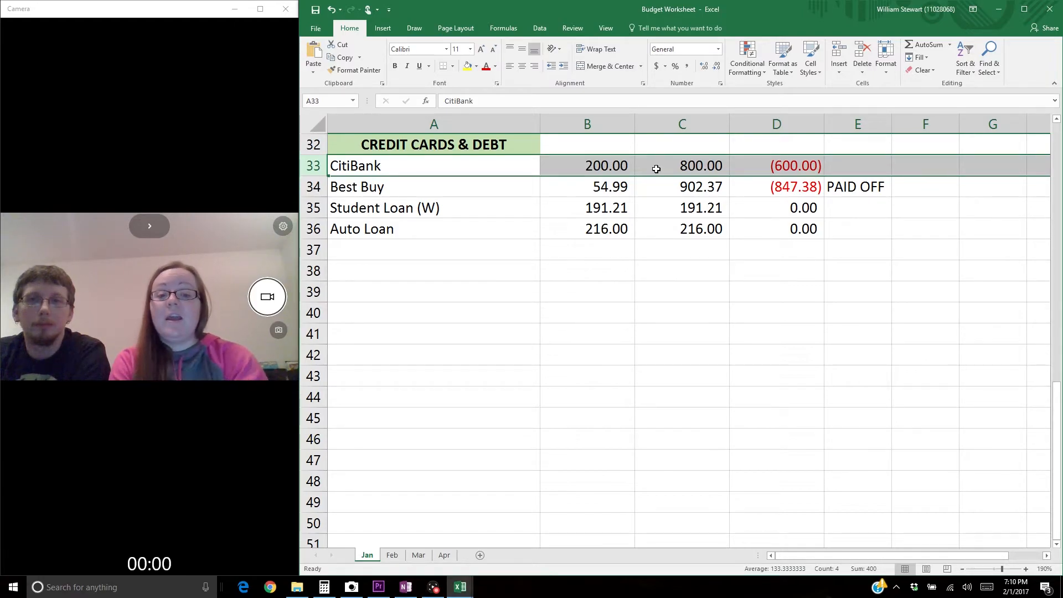
Compare the CitiBank, Best Buy, Student Loan and Auto Loan rows and their actual amounts.
{"action": "left_click", "coordinate": [379, 186]}
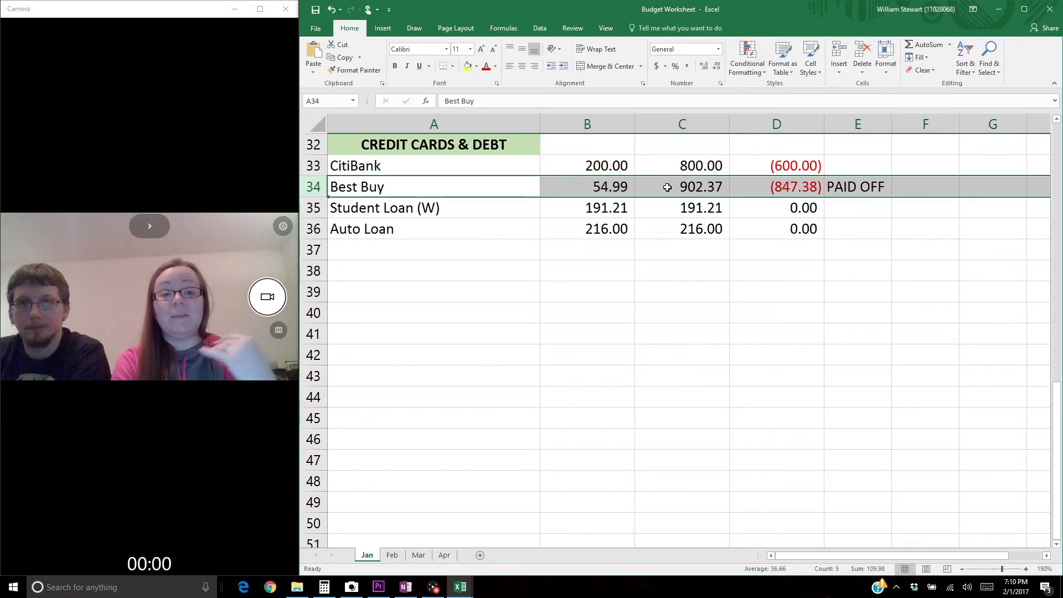
{"action": "left_click", "coordinate": [682, 166]}
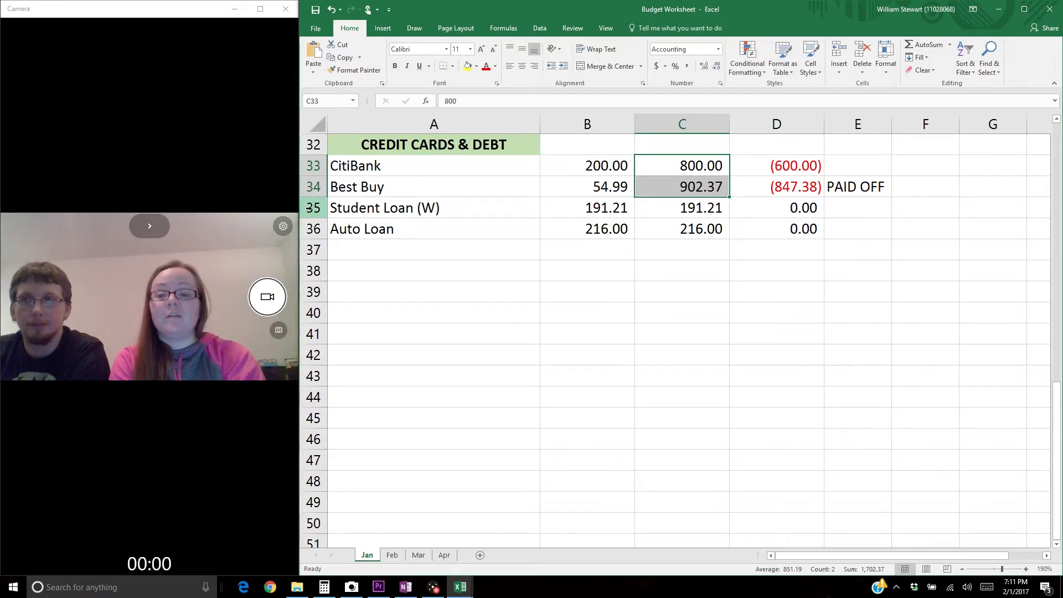
{"action": "left_click", "coordinate": [385, 207]}
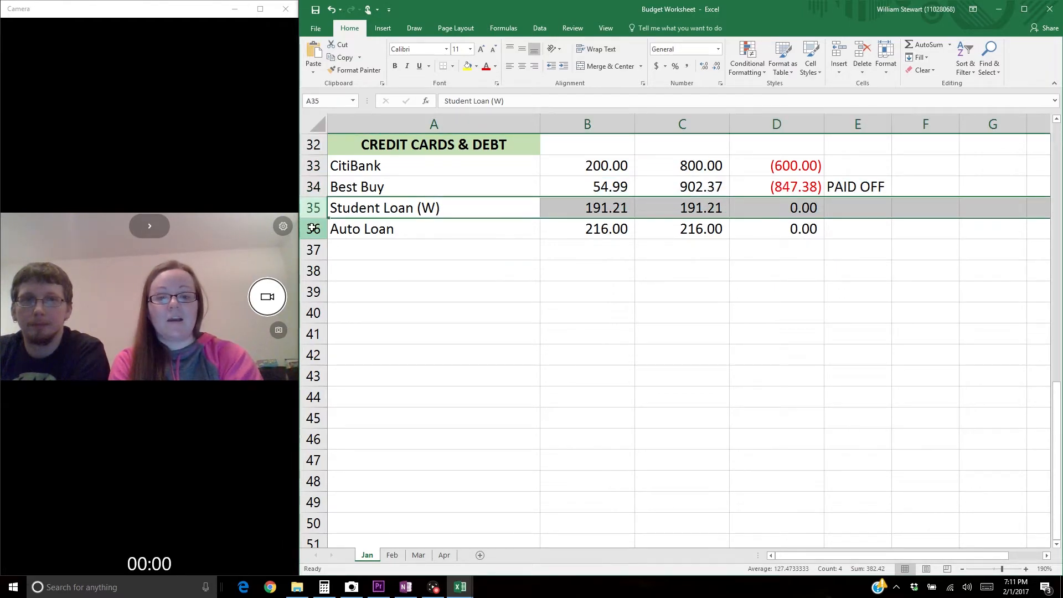
{"action": "left_click_drag", "start_coordinate": [682, 165], "coordinate": [682, 187]}
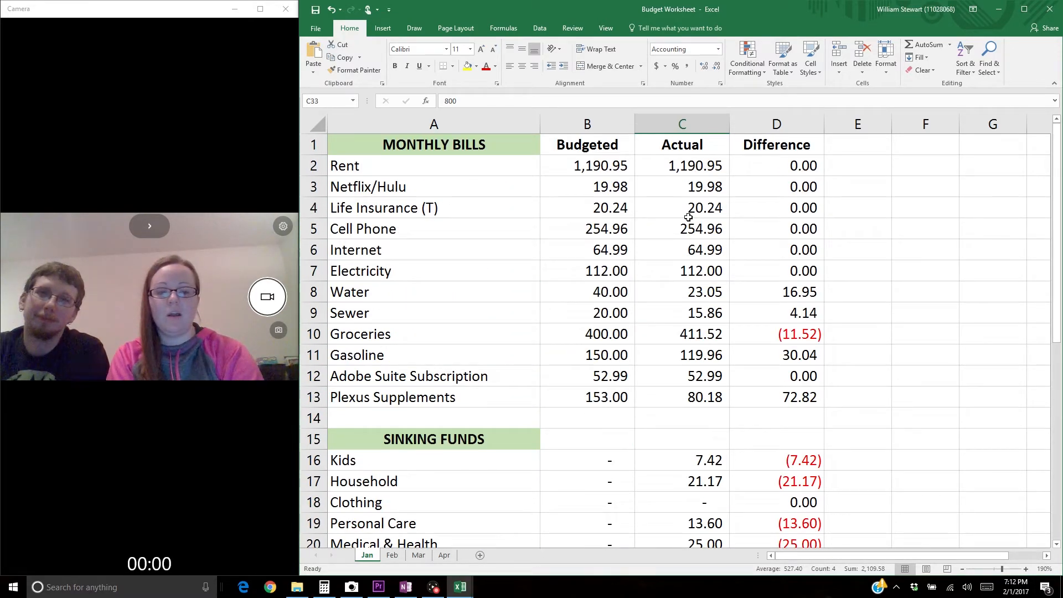
Scroll down the Jan sheet until sinking funds rows 16–35 are visible.
{"action": "scroll", "scroll_direction": "down", "scroll_amount": 3}
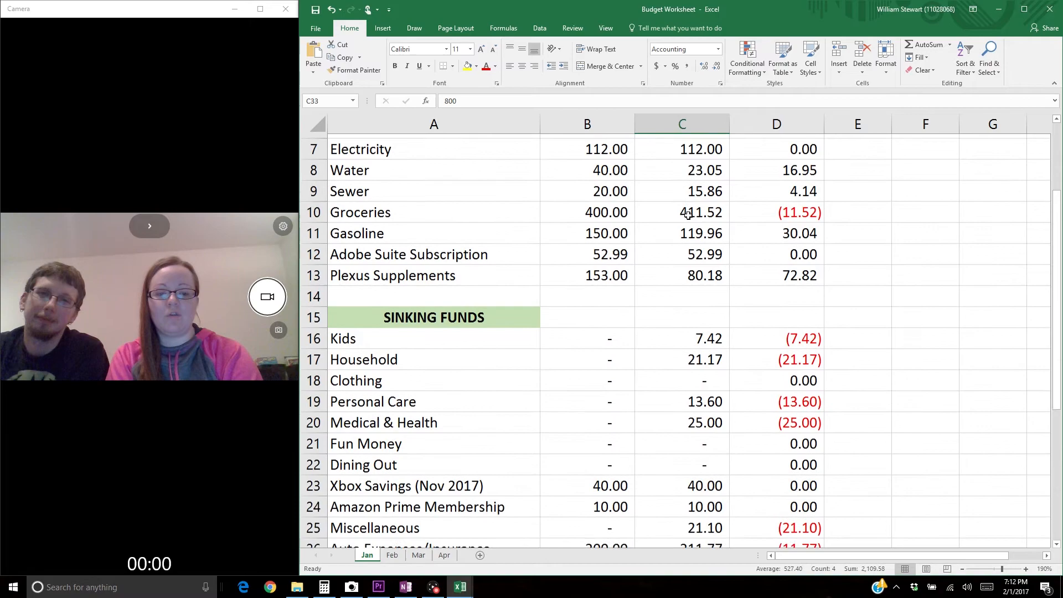
{"action": "scroll", "scroll_direction": "down", "scroll_amount": 3}
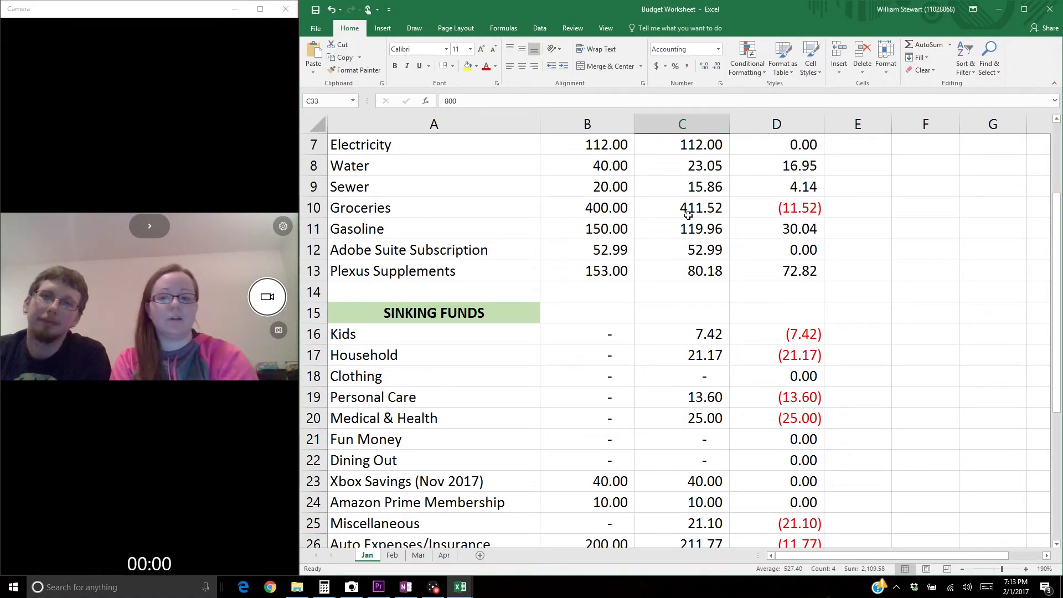
{"action": "scroll", "scroll_direction": "down", "scroll_amount": 3}
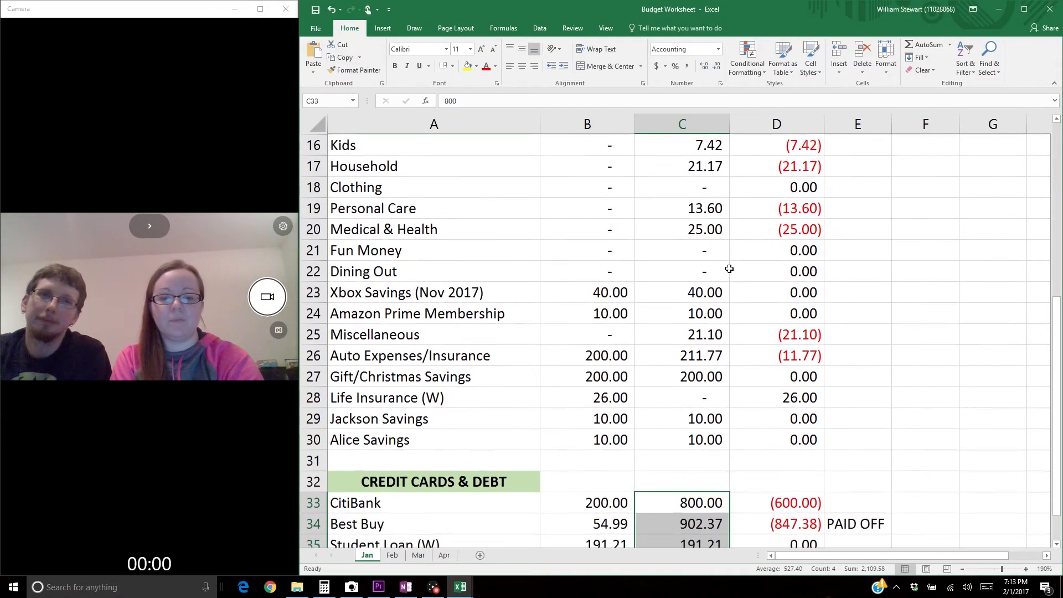